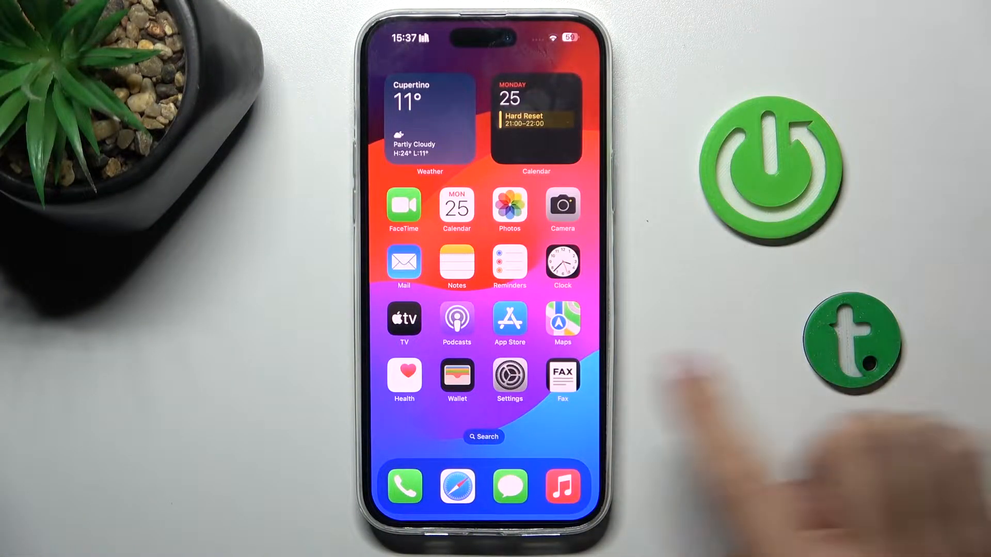
- Navigate Settings > General > Keyboard to reach the installed keyboards list
click(509, 381)
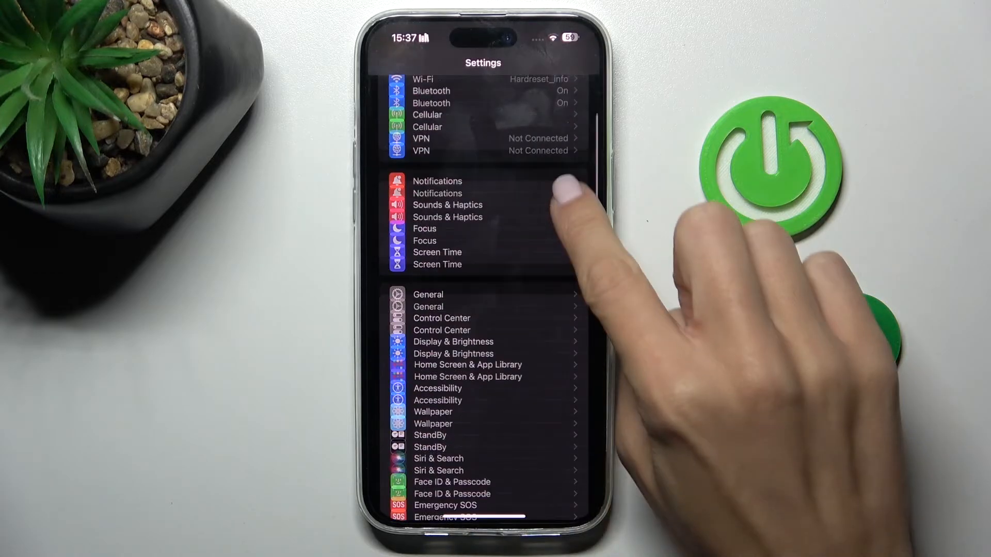
click(427, 294)
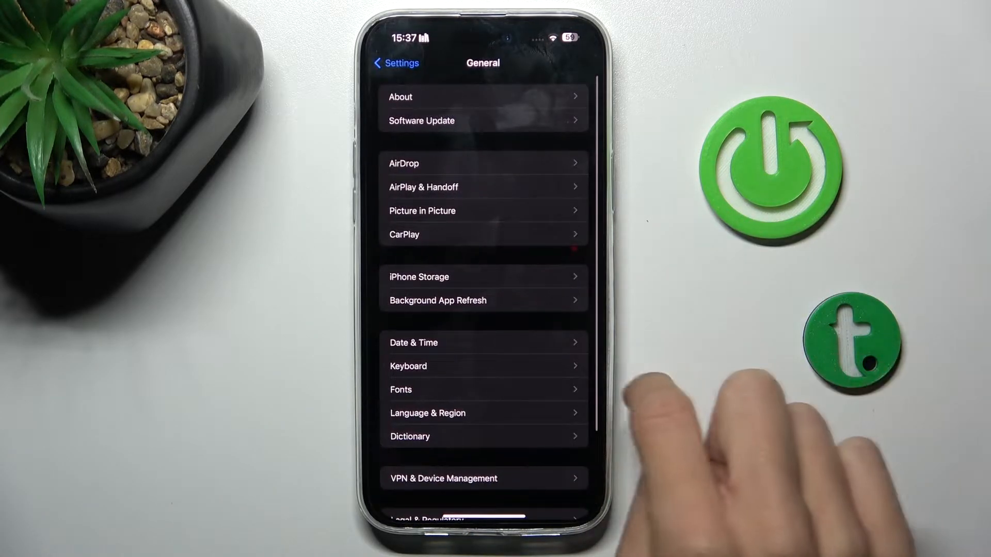
click(408, 365)
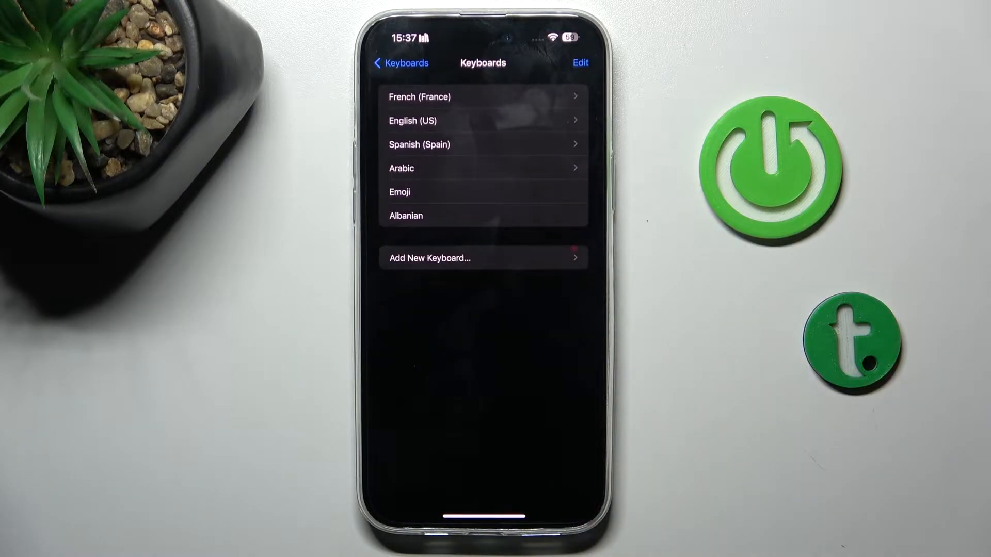
- Remove the French, Spanish and Arabic keyboards, leaving English (US), Emoji and Albanian
click(579, 63)
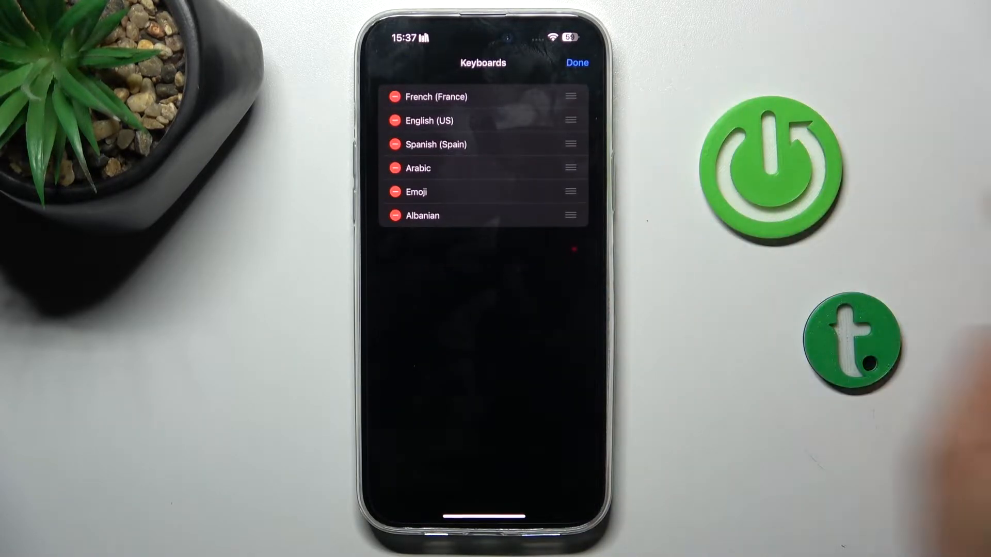
click(394, 97)
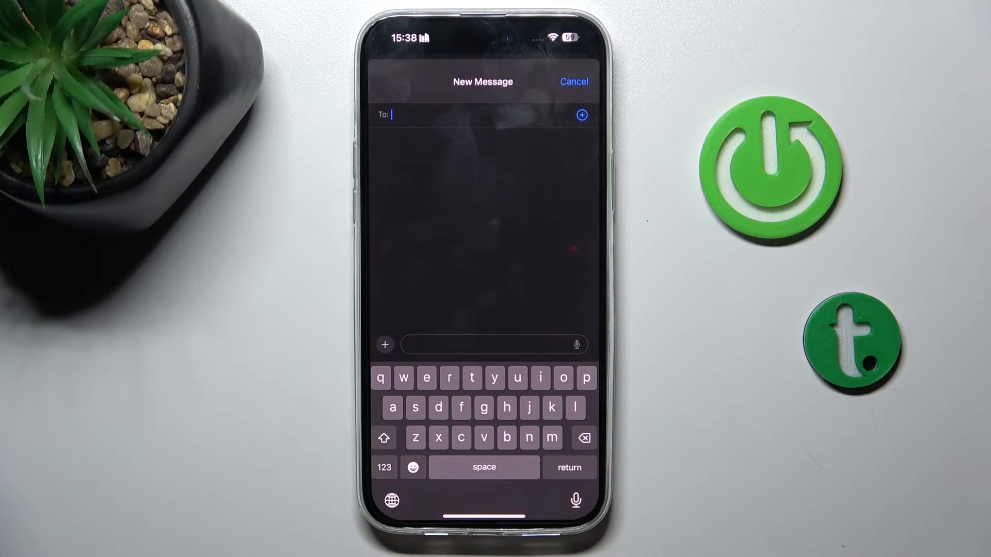
- Switch the new message's keyboard from English to the Albanian layout via the globe key
click(393, 500)
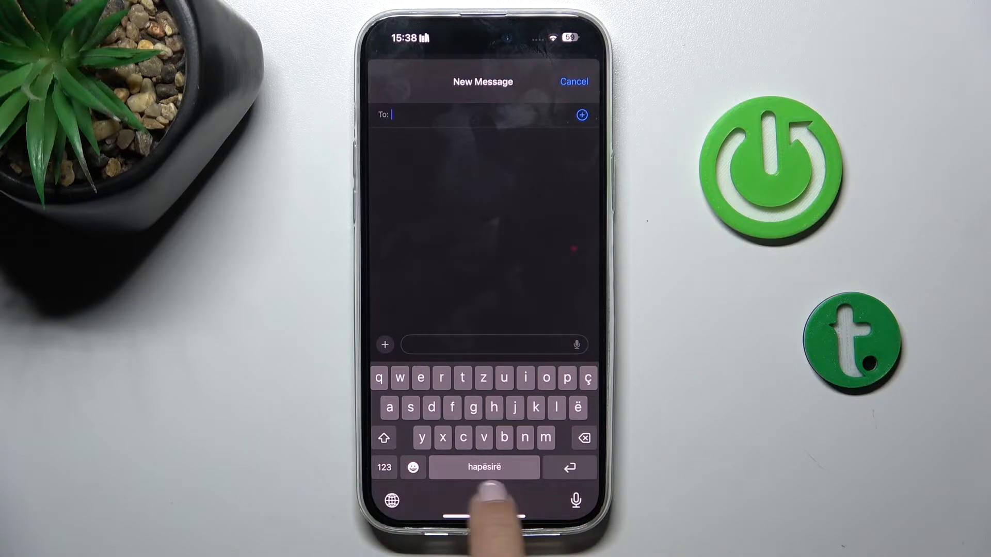
click(483, 468)
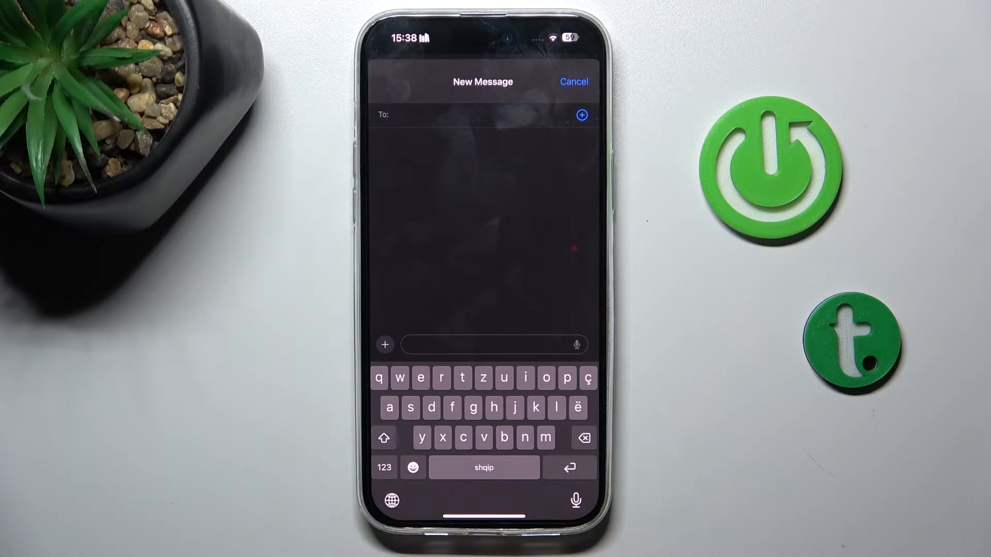